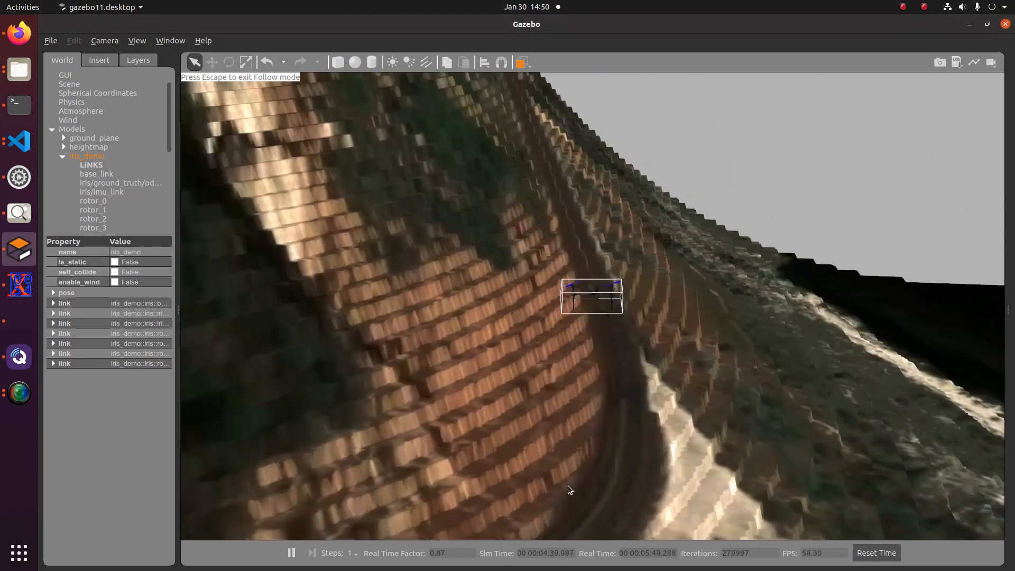
- Zoom the aerial map out and back in to centre the 400 m box on the lakeshore near 30.4897, -98.1353
left_click(120, 183)
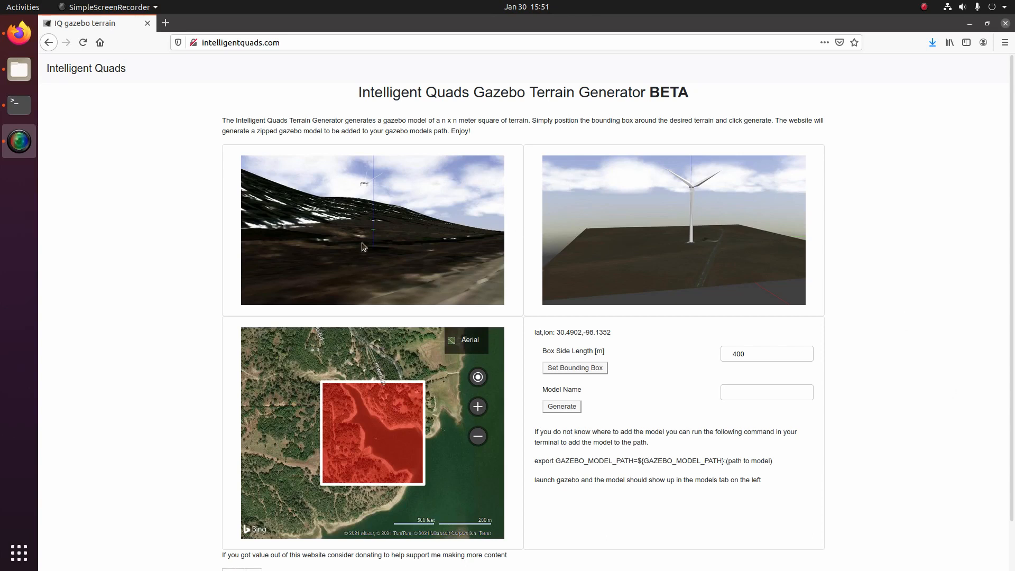
mouse_move(577, 246)
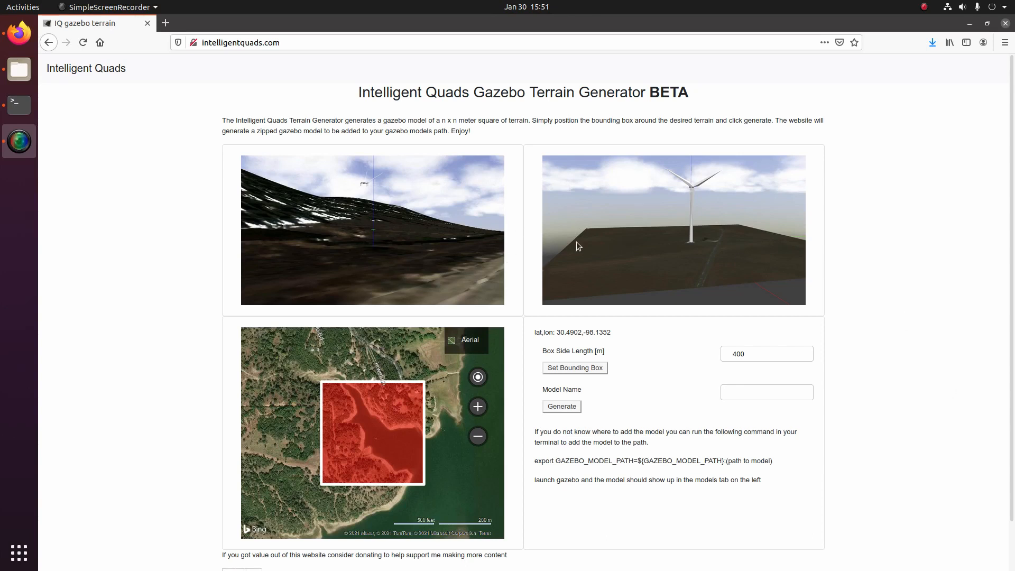
mouse_move(343, 143)
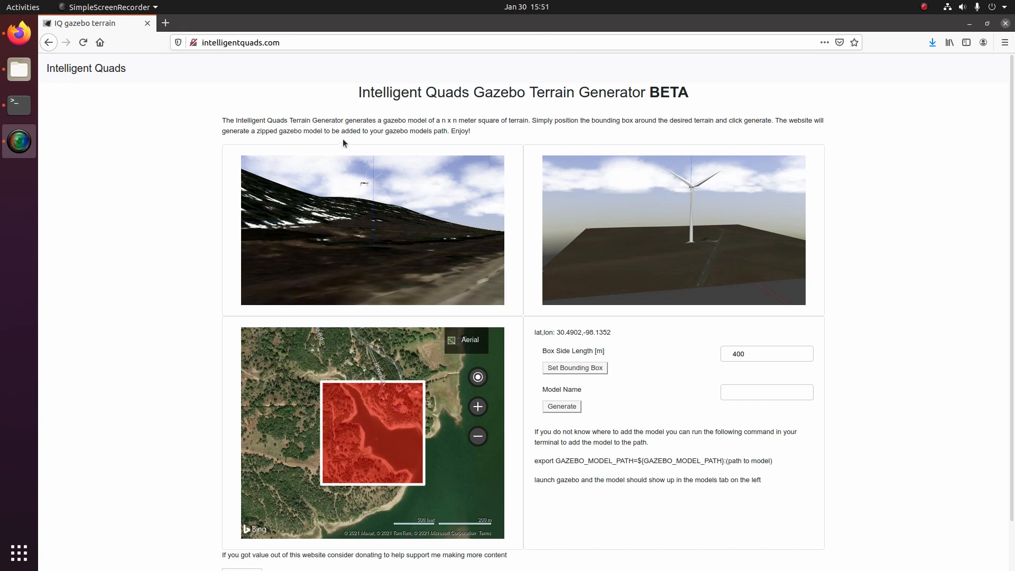
mouse_move(295, 447)
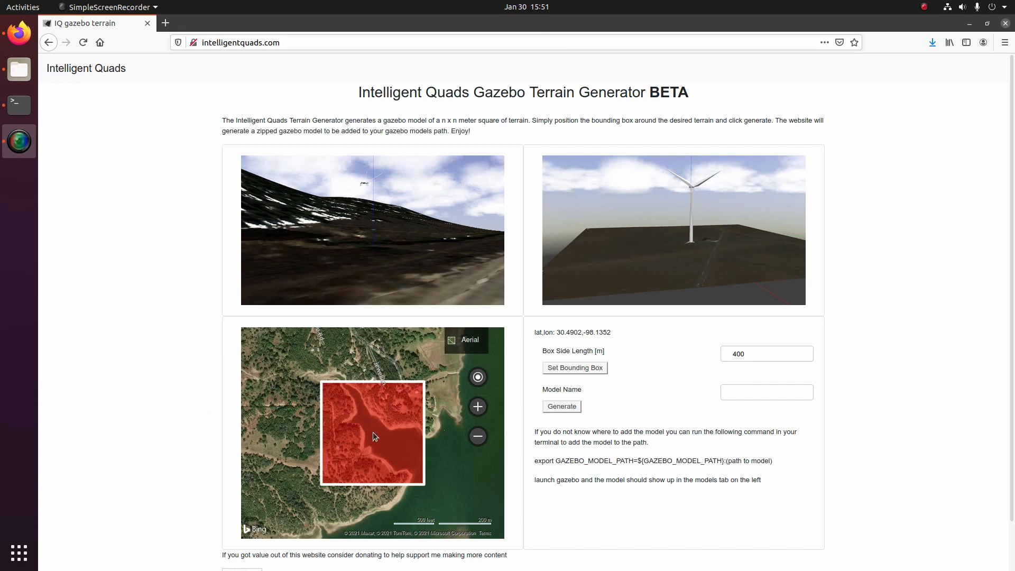
left_click(478, 435)
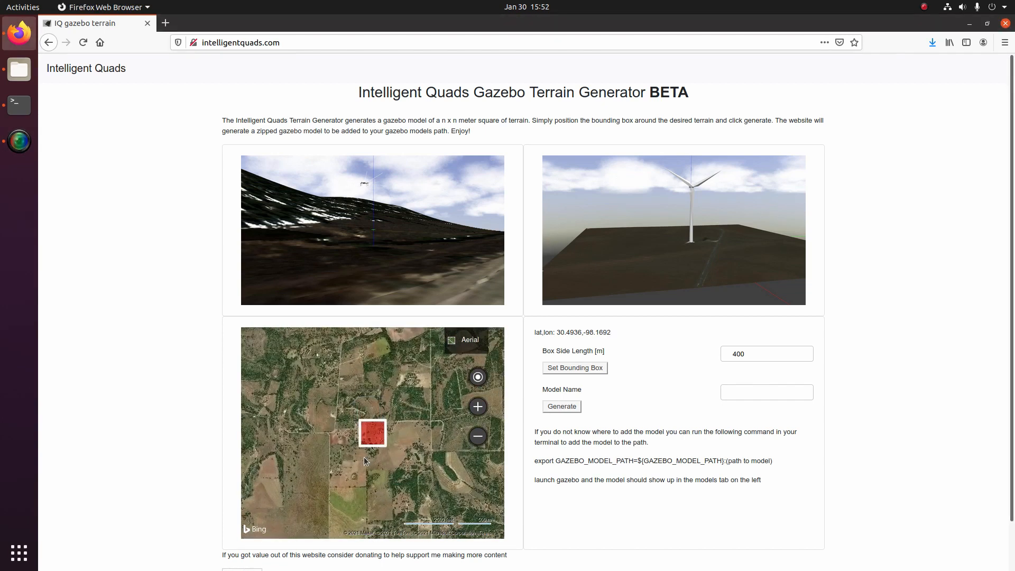
mouse_move(418, 493)
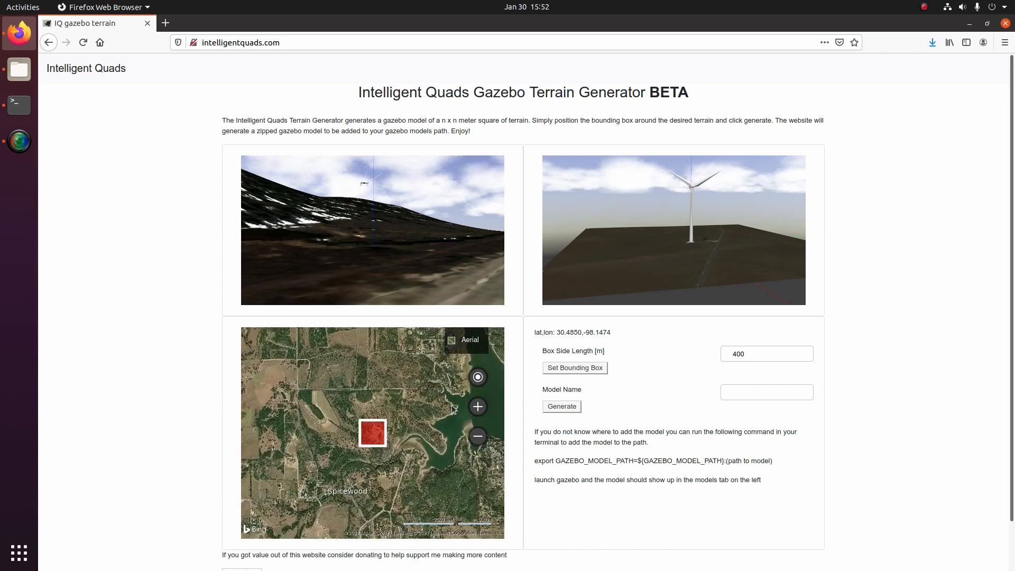
left_click(477, 406)
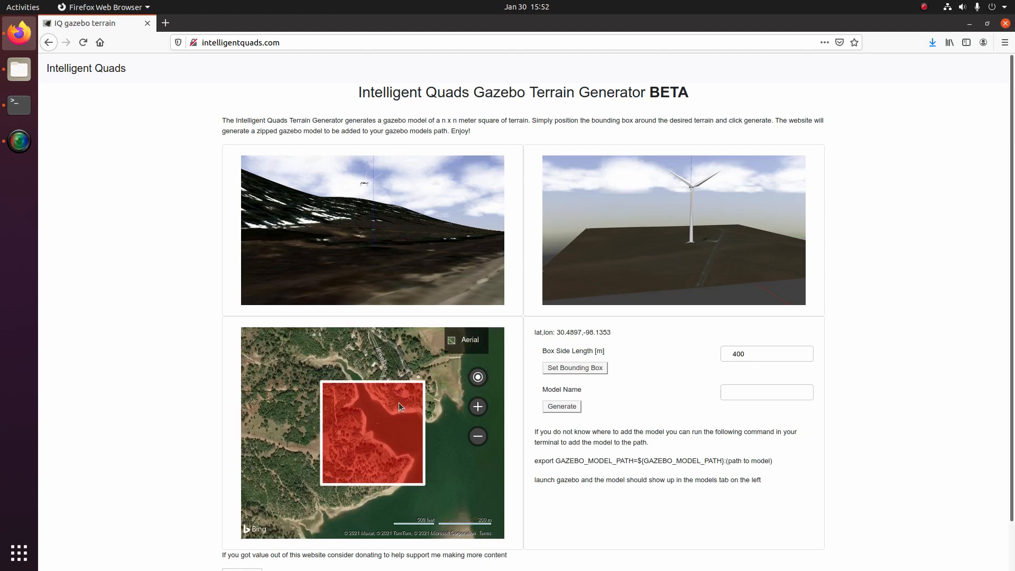
mouse_move(456, 412)
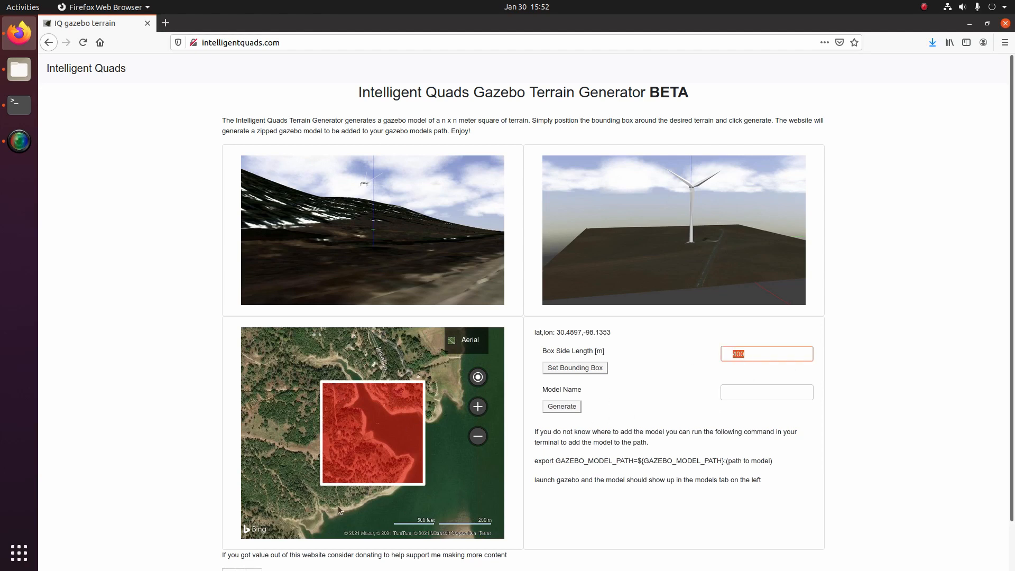
- Name the model lake_travis, accepting the suggested name
left_click(766, 391)
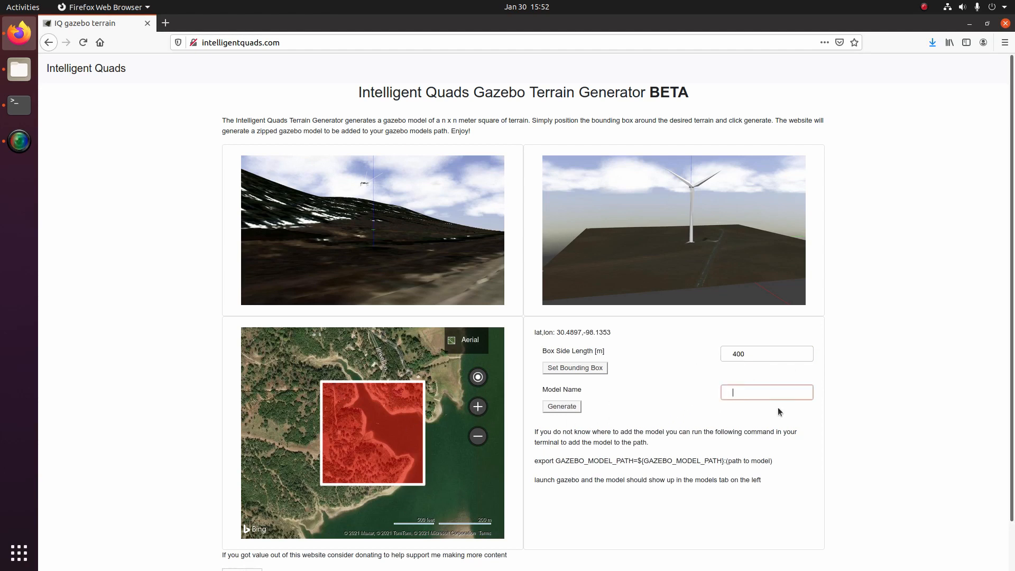
type("lake_travis")
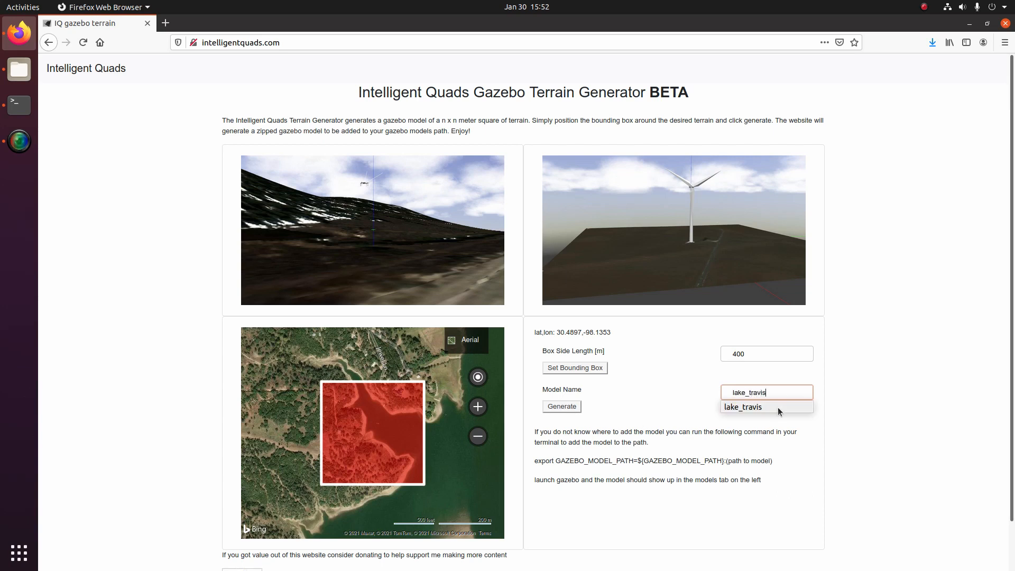
left_click(743, 406)
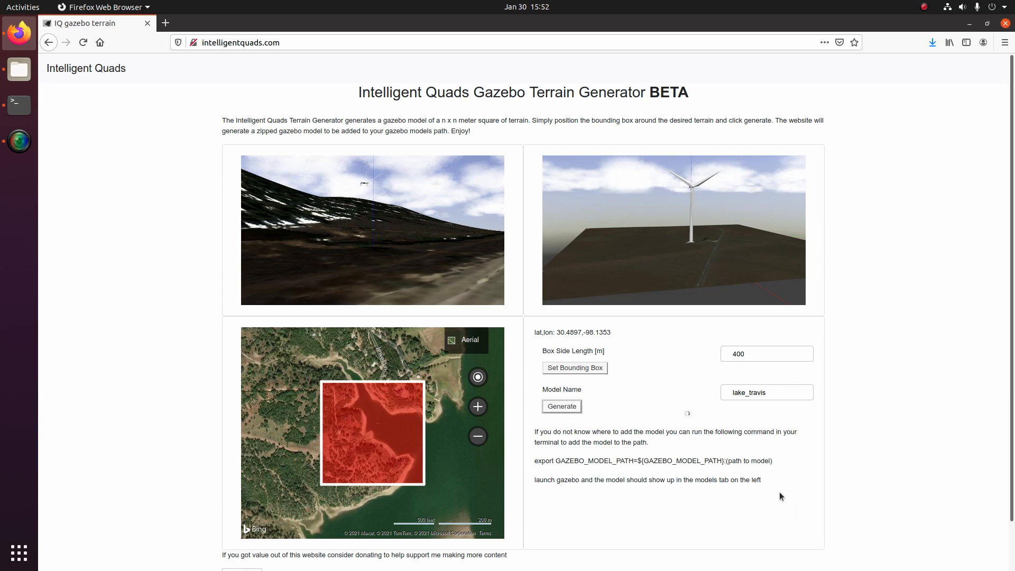
mouse_move(684, 411)
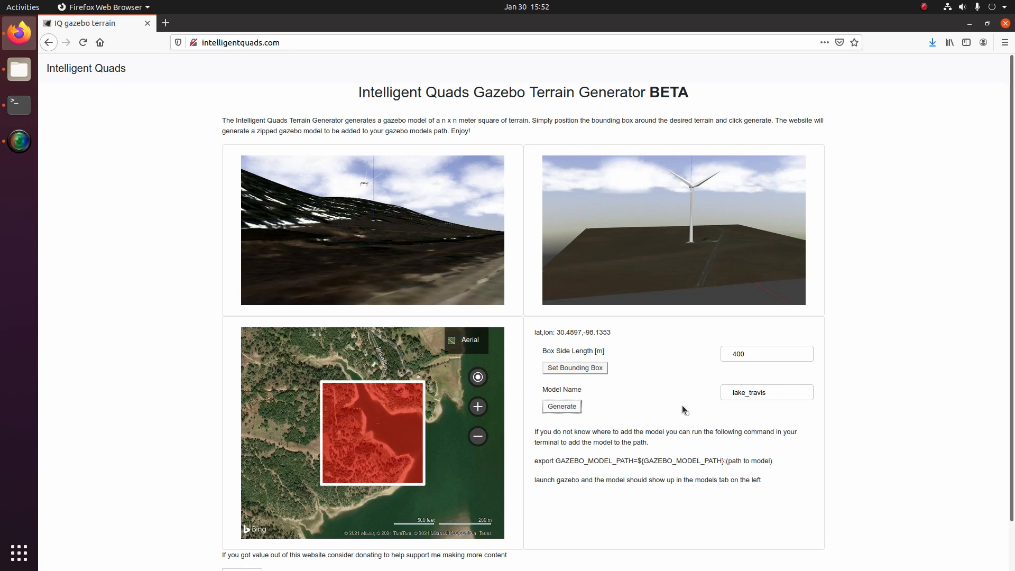
mouse_move(834, 409)
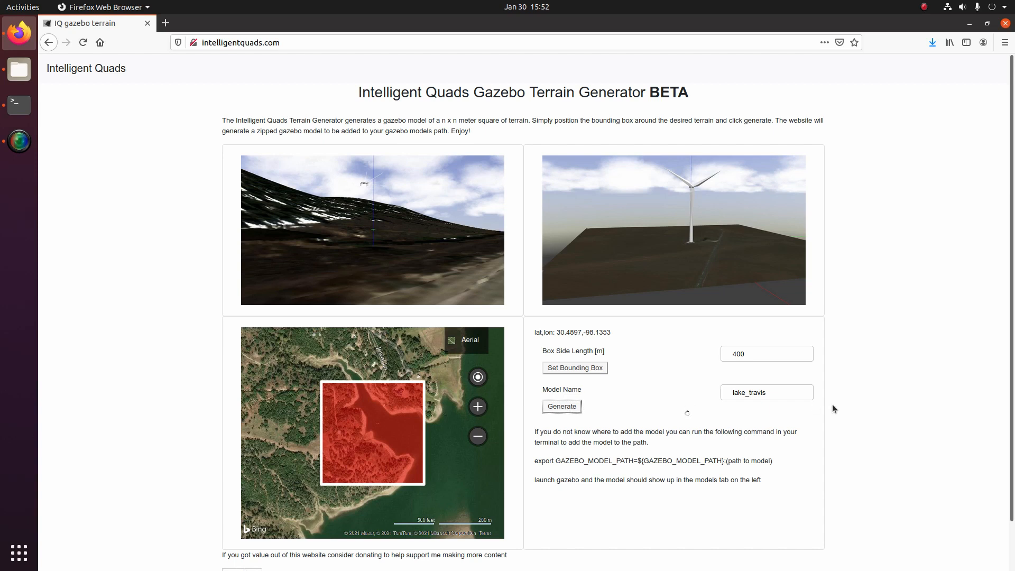
mouse_move(838, 408)
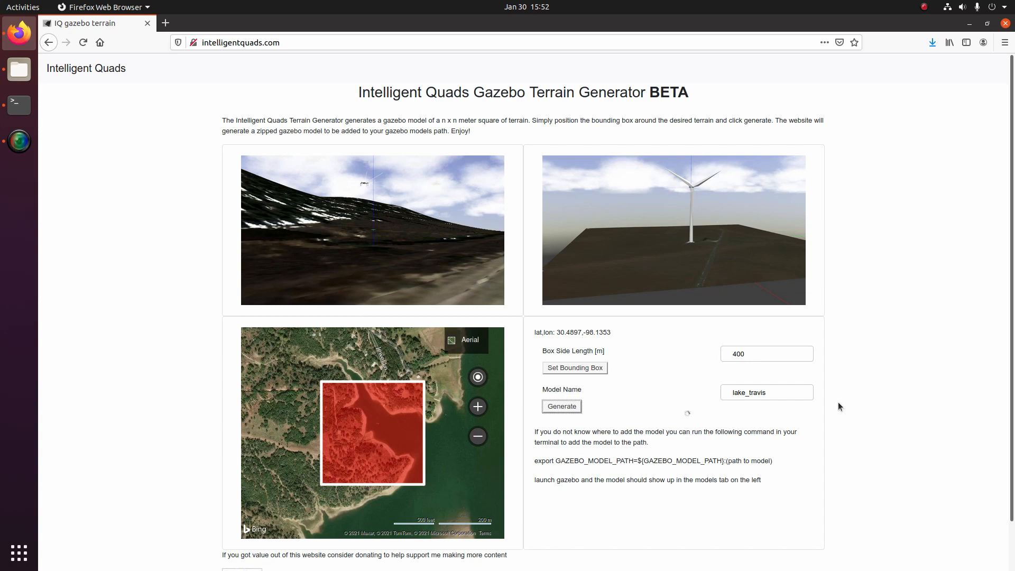
- Generate the terrain and save the 1.8 MB lake_travis.zip download
left_click(560, 406)
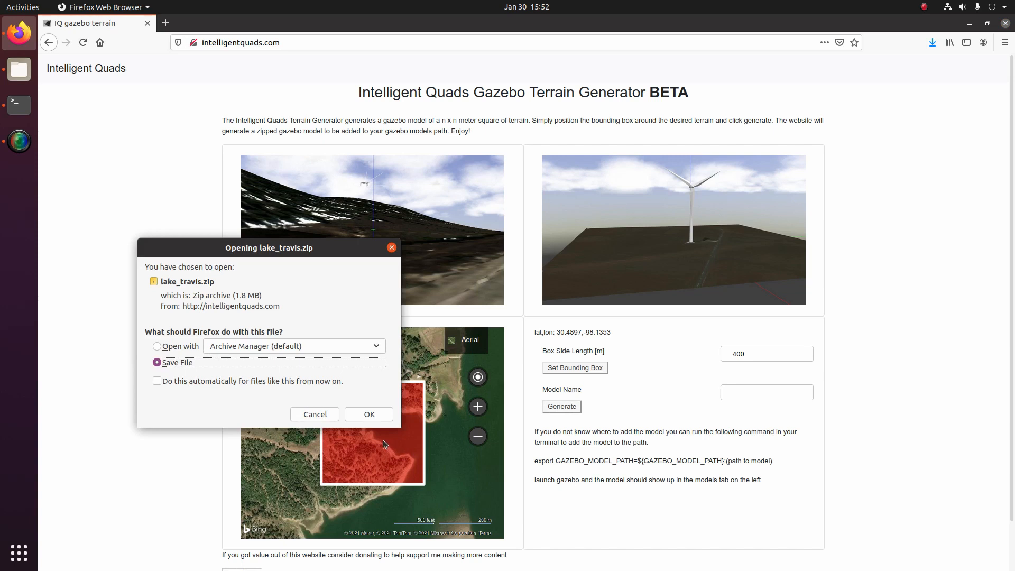
left_click(368, 415)
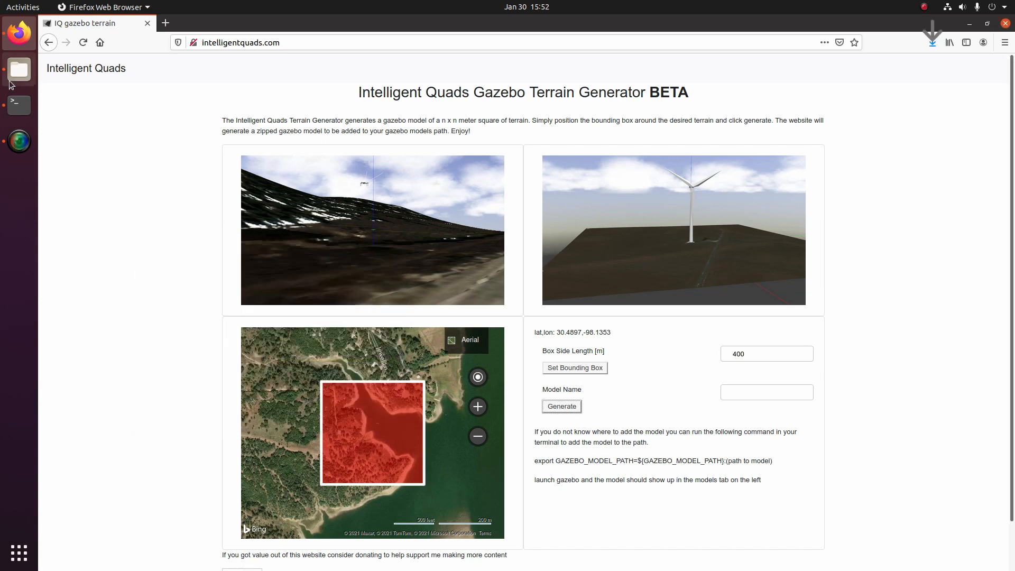
- Extract lake_travis.zip in Downloads, producing a lake_travis folder with 3 items
left_click(18, 70)
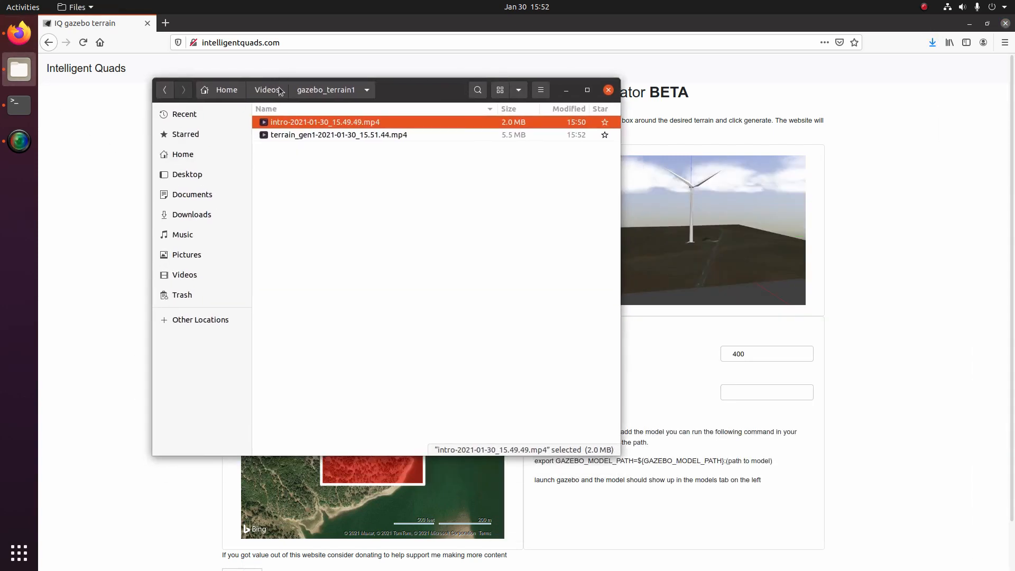
left_click(191, 215)
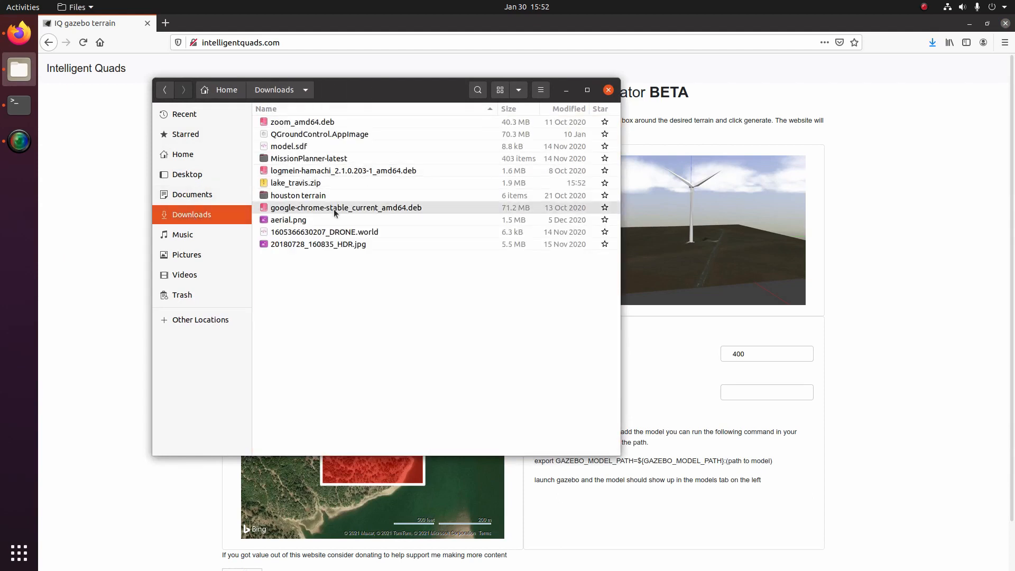
right_click(295, 183)
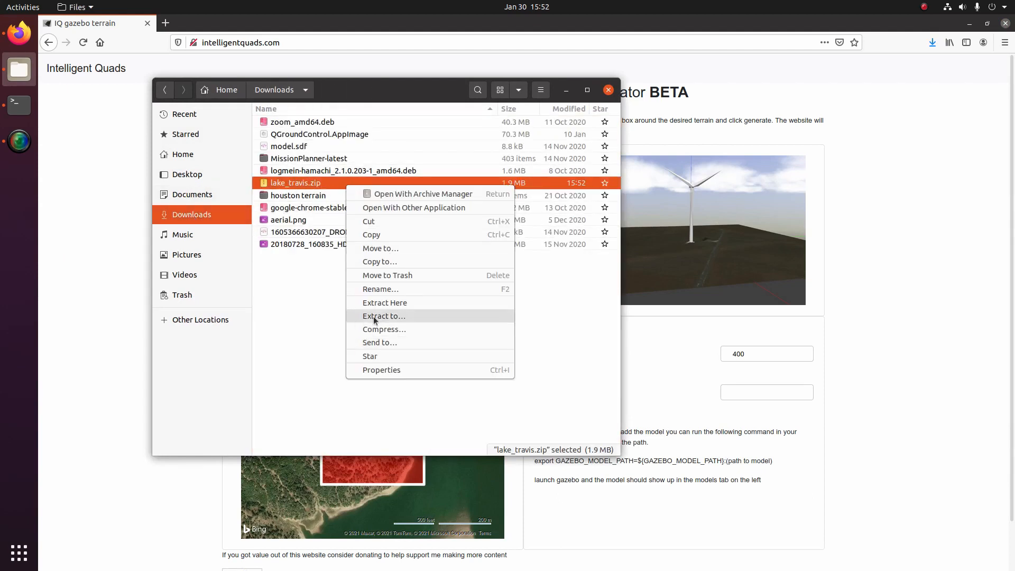
left_click(385, 302)
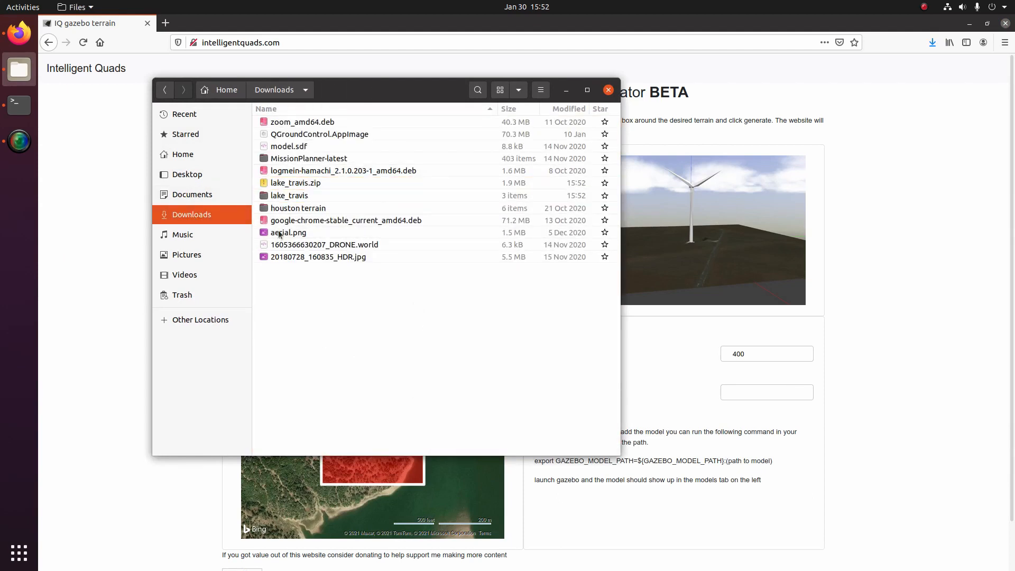
left_click(290, 195)
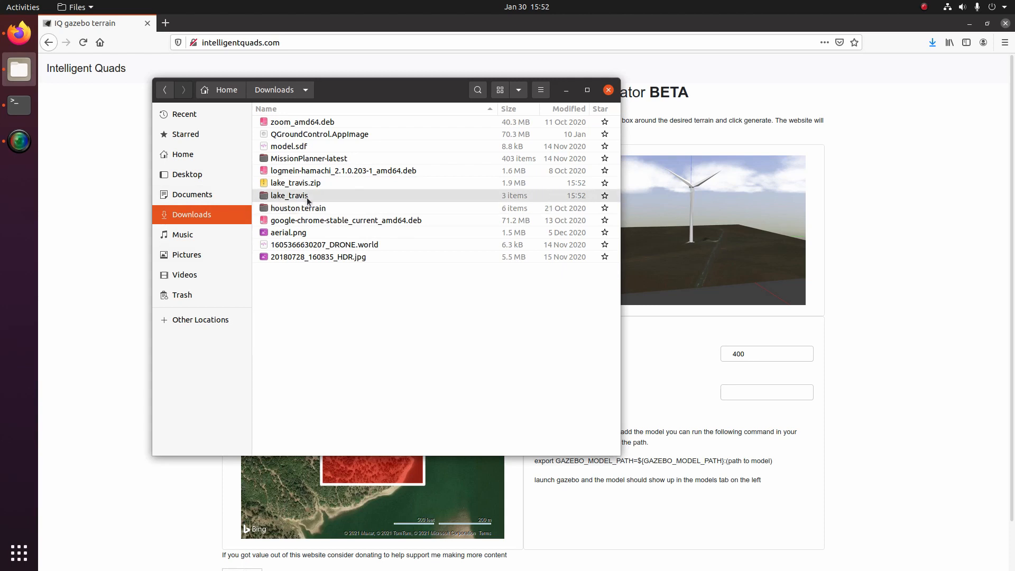
- Take the lake_travis folder from Downloads into catkin_ws/src/iq_sim/models
left_click(290, 194)
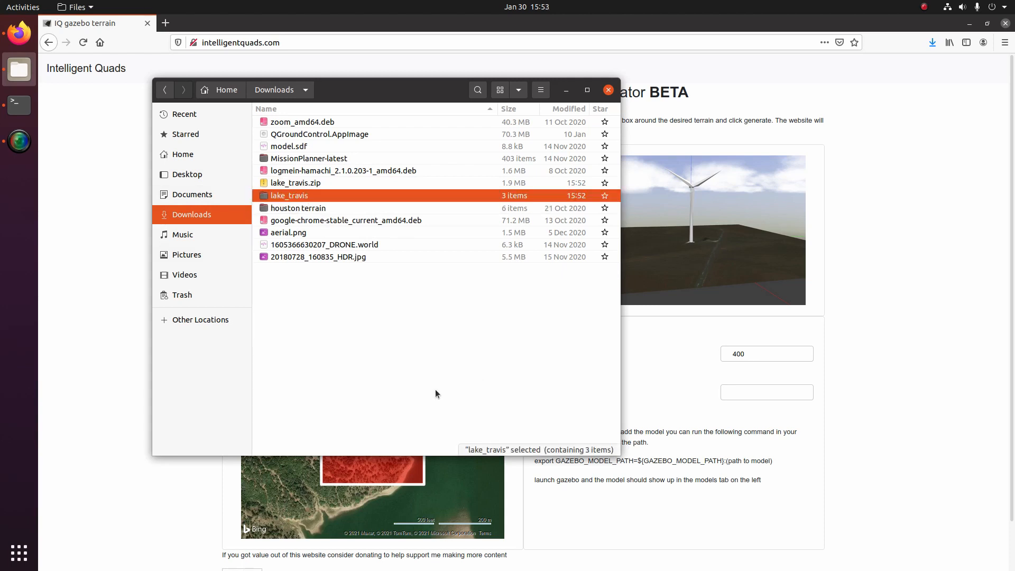
mouse_move(235, 167)
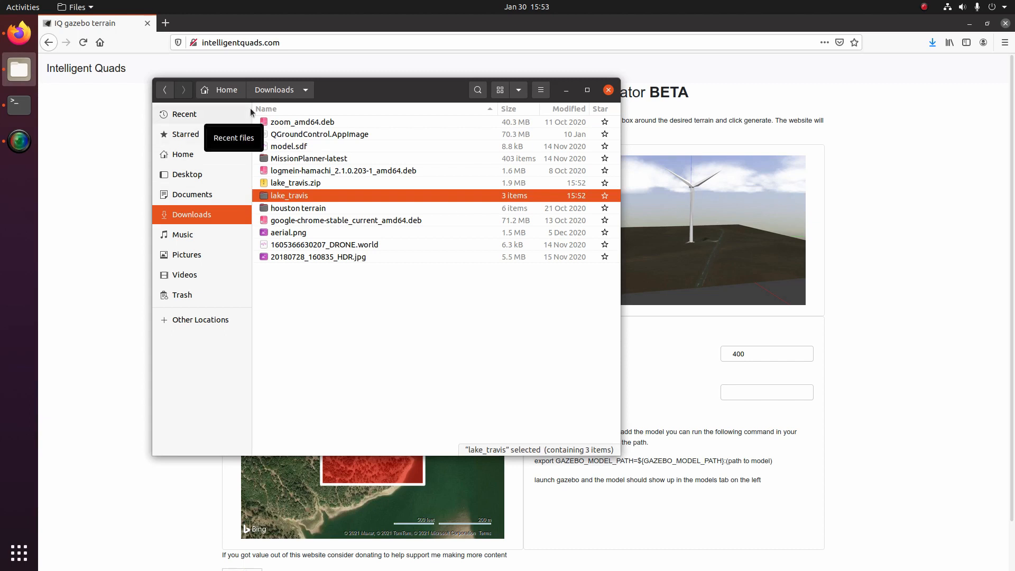
left_click(183, 154)
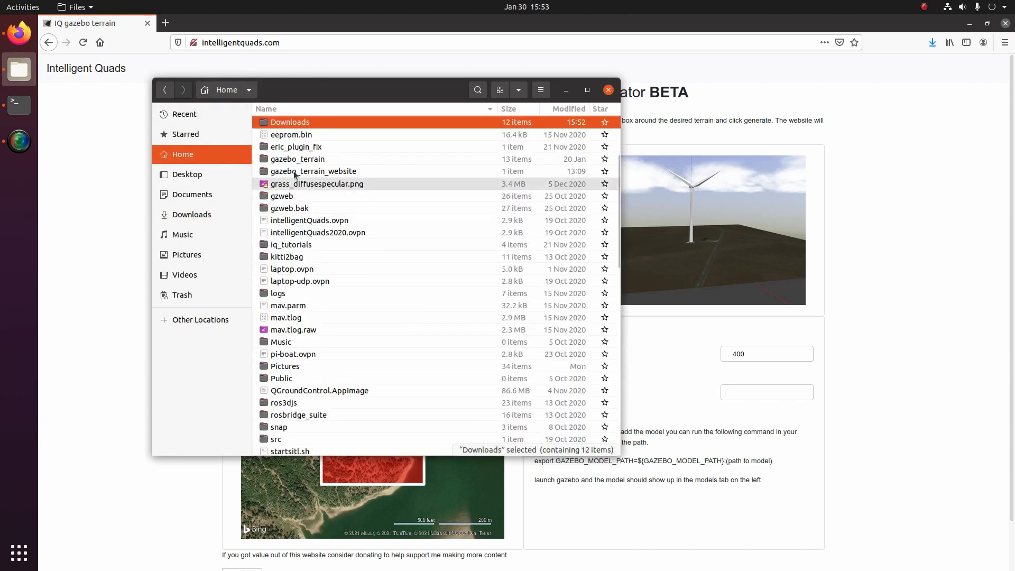
scroll("up", 3)
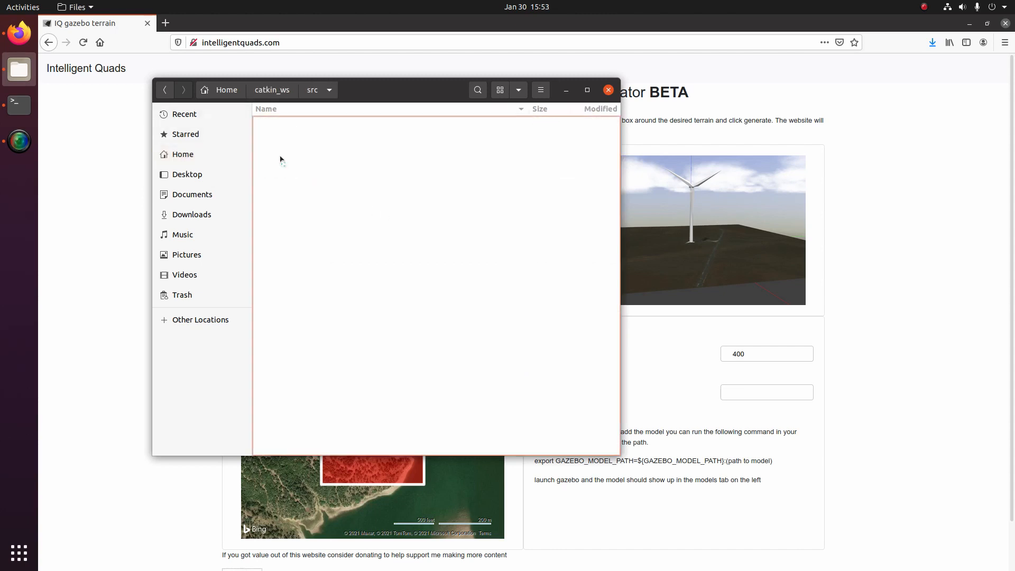
double_click(350, 89)
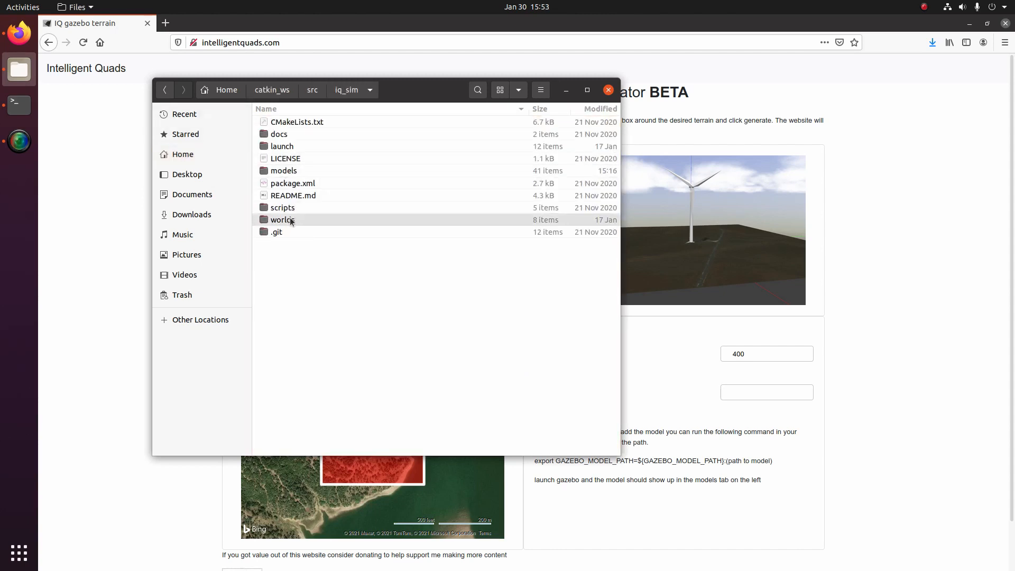
double_click(284, 170)
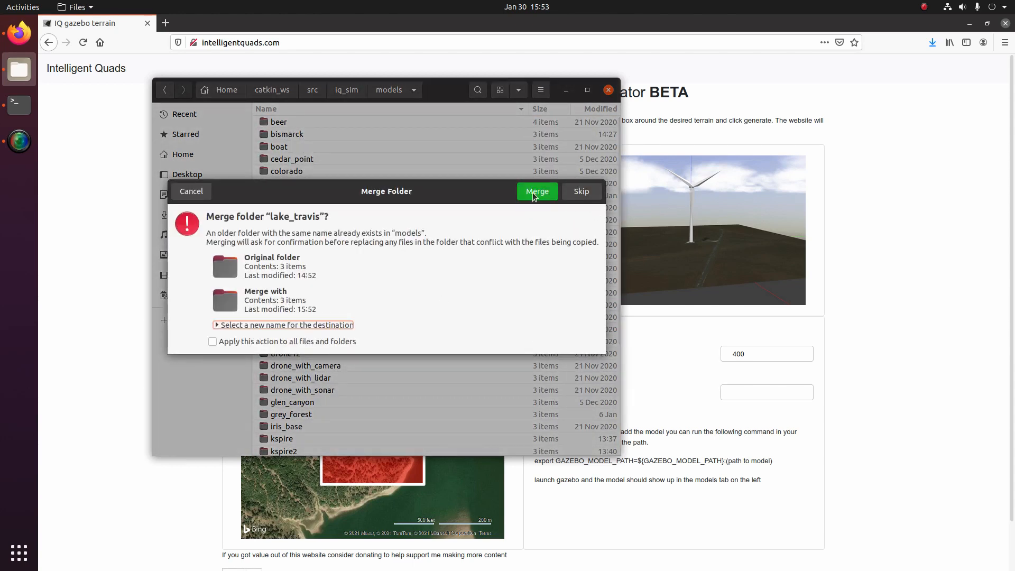
- Merge the new lake_travis over the old model, replacing model.sdf and all conflicting texture files
left_click(537, 192)
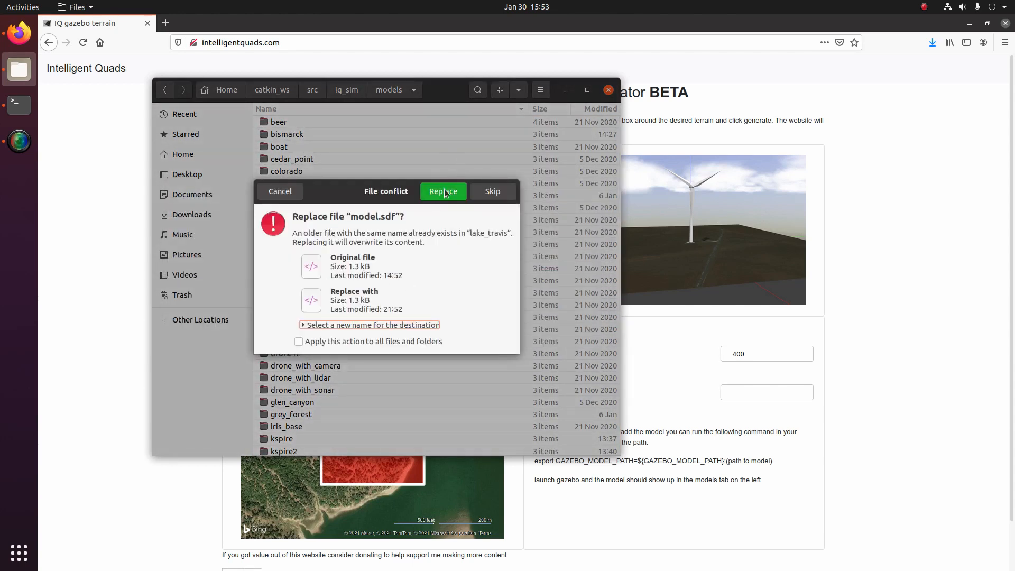
left_click(443, 191)
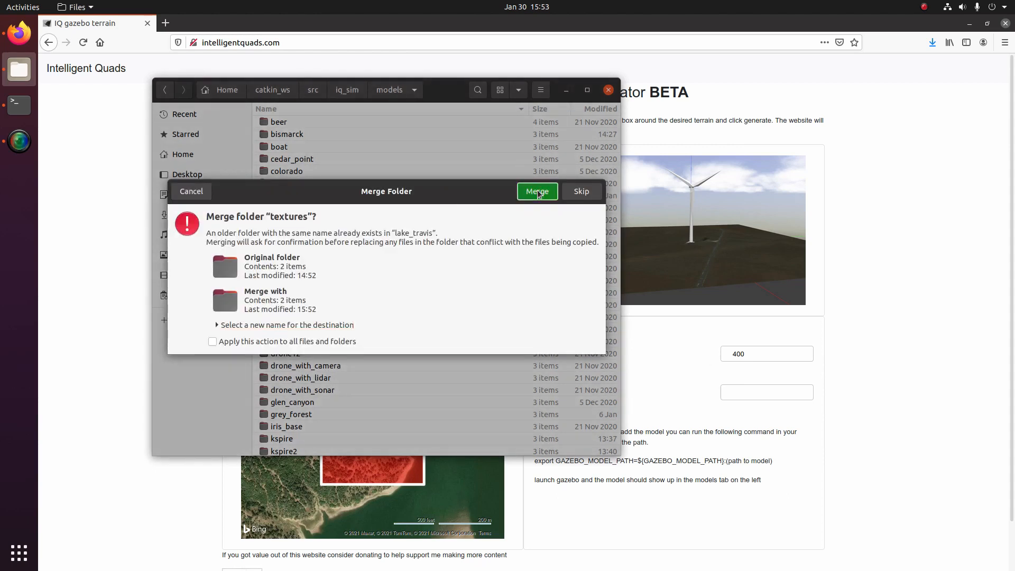
left_click(536, 192)
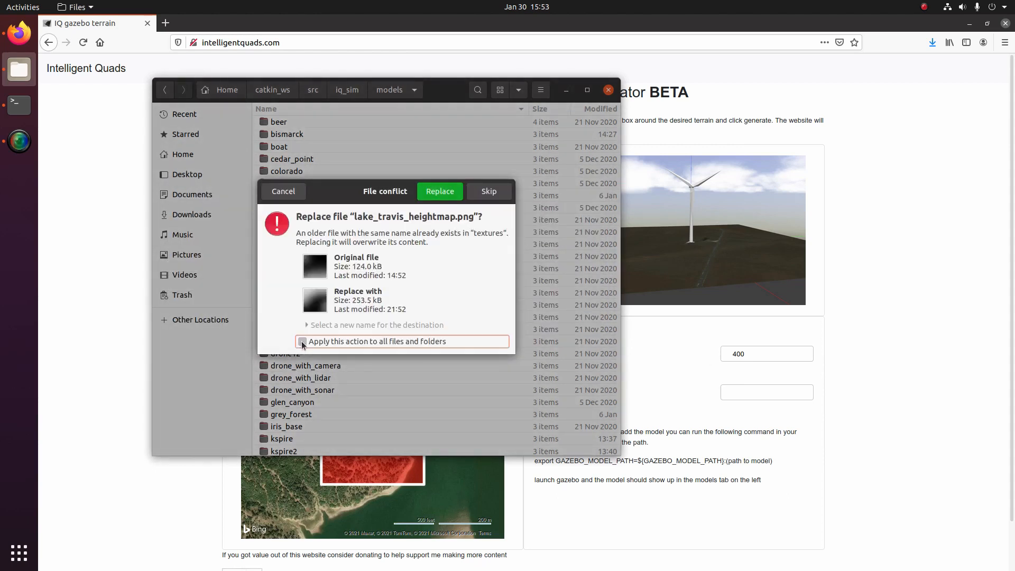
left_click(440, 192)
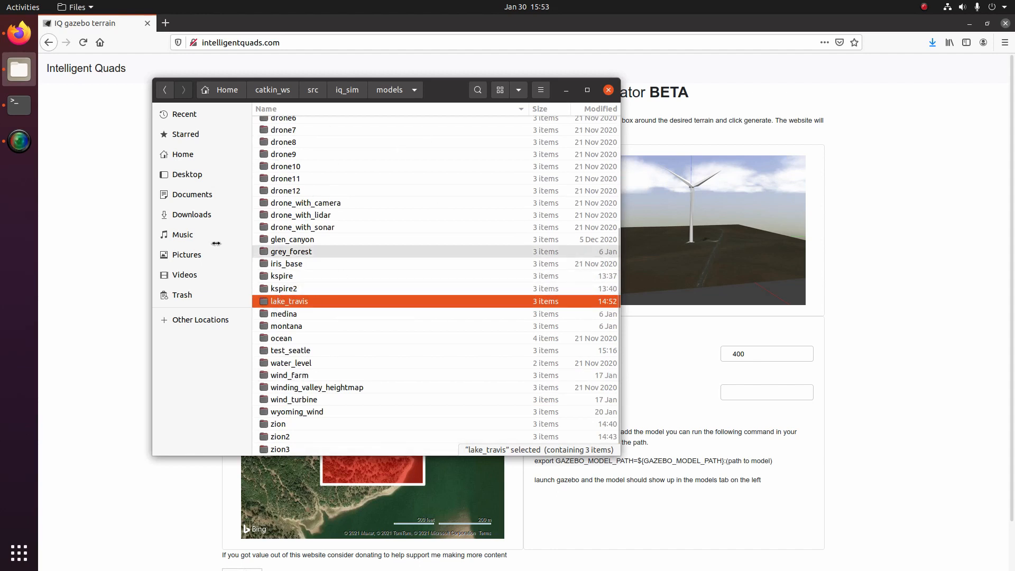
mouse_move(360, 104)
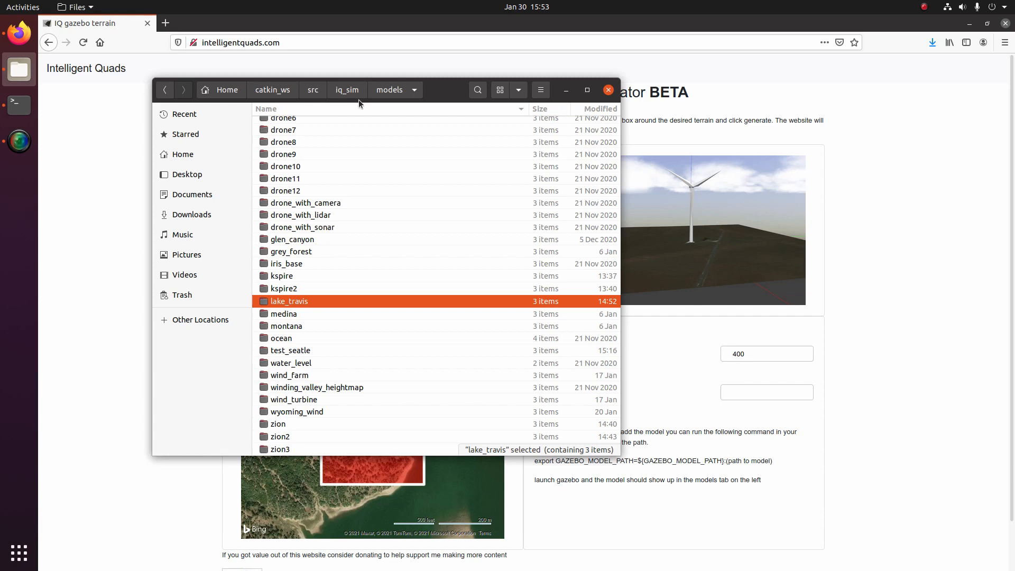
- Bring the terminal window to the front
left_click(18, 105)
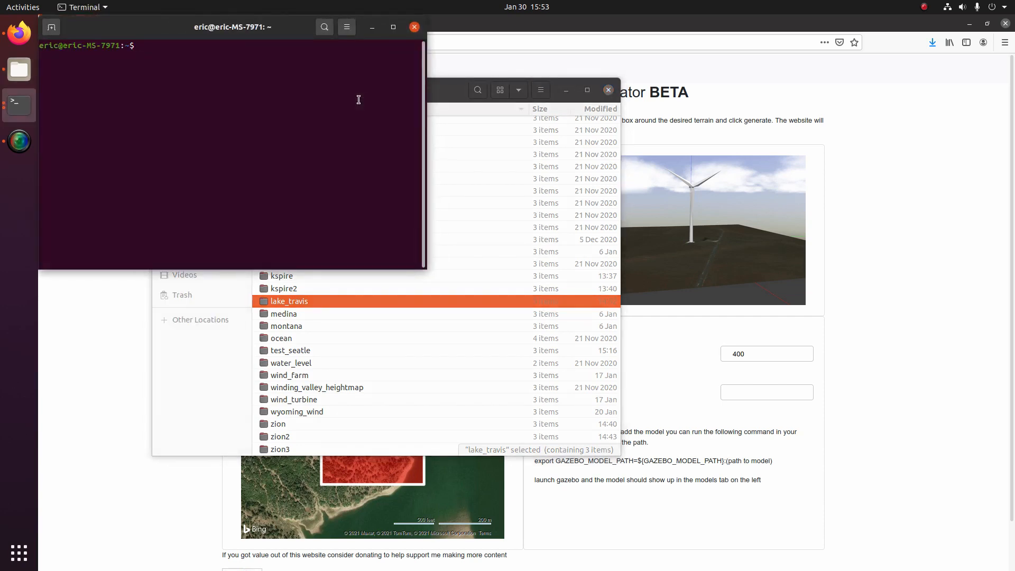
- Run echo $GAZEBO_MODEL_PATH, confirming it includes catkin_ws/src/iq_sim/models
type("echo")
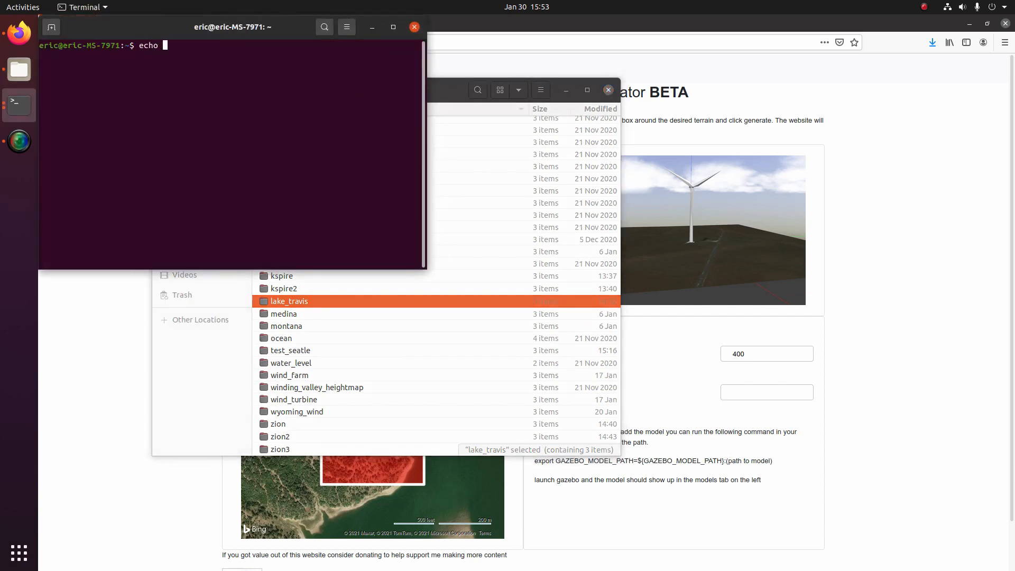
type("$GAX")
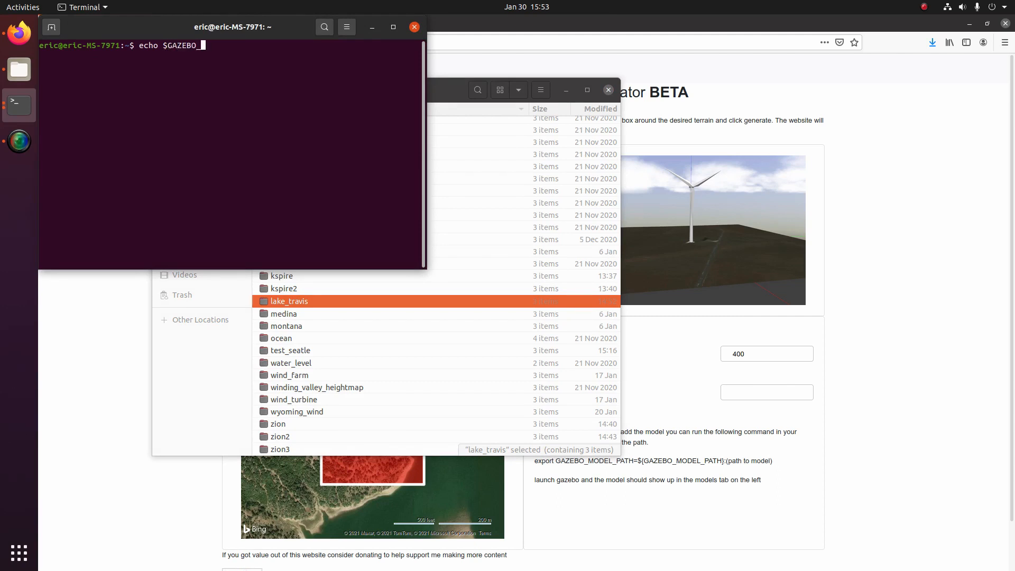
type("MODEL_PATH")
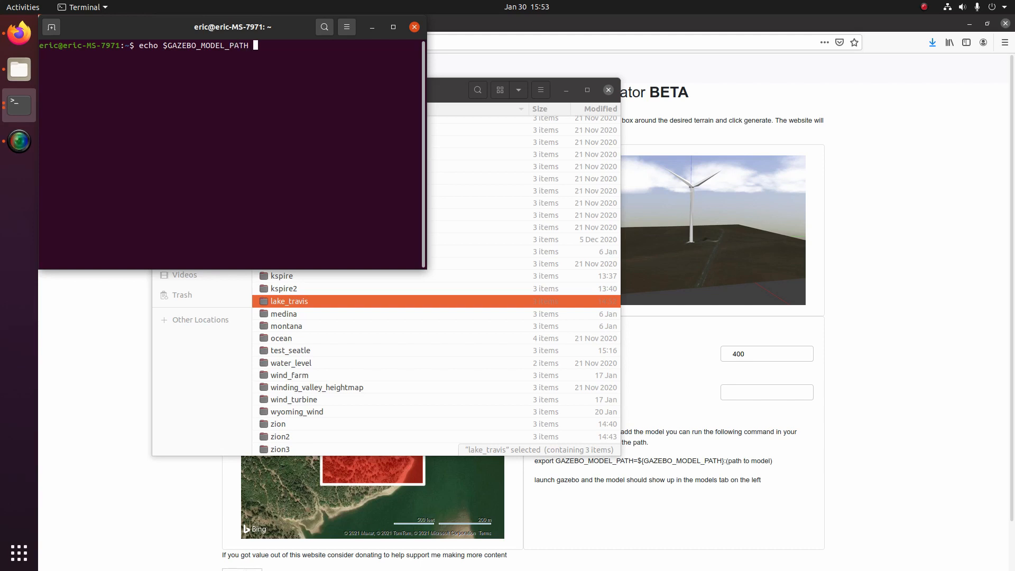
key("Return")
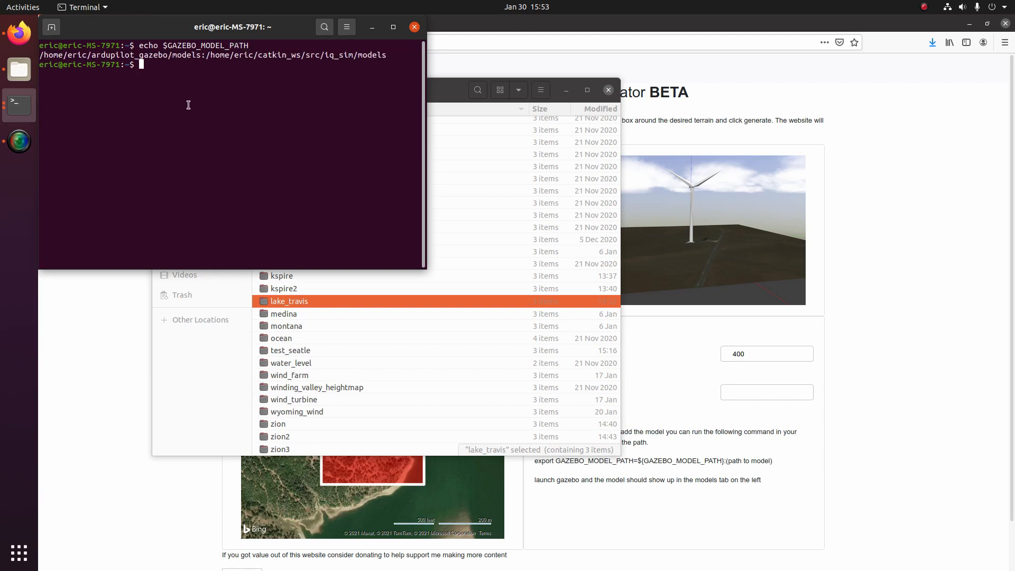
mouse_move(328, 116)
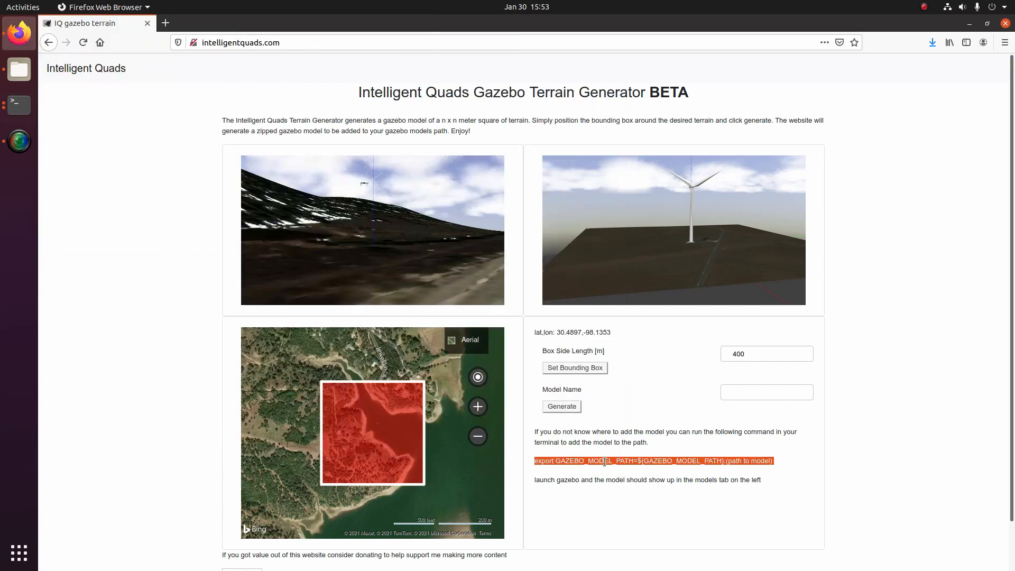
- Review the export GAZEBO_MODEL_PATH instruction on the page and return to the terminal
left_click(637, 460)
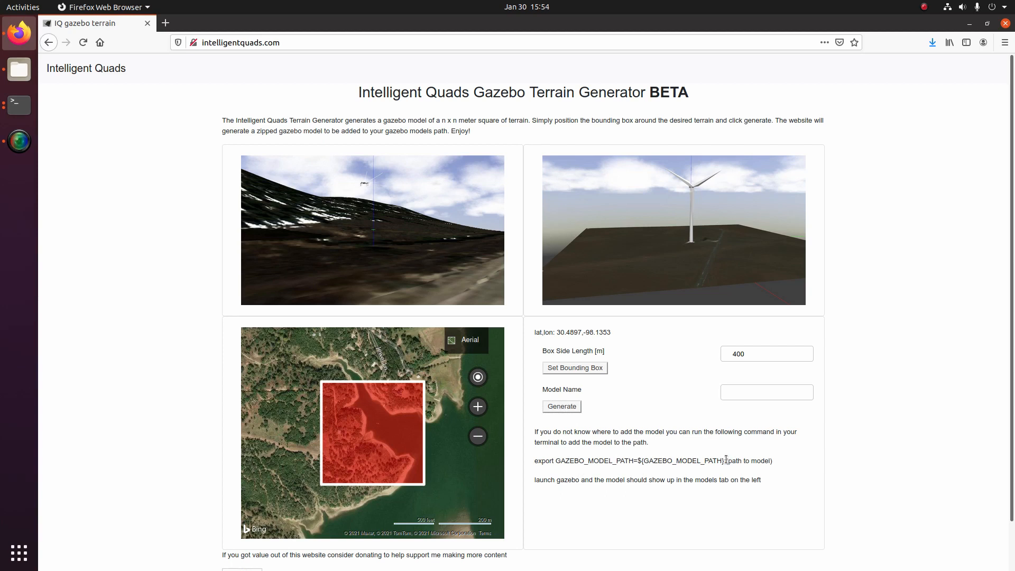
double_click(621, 460)
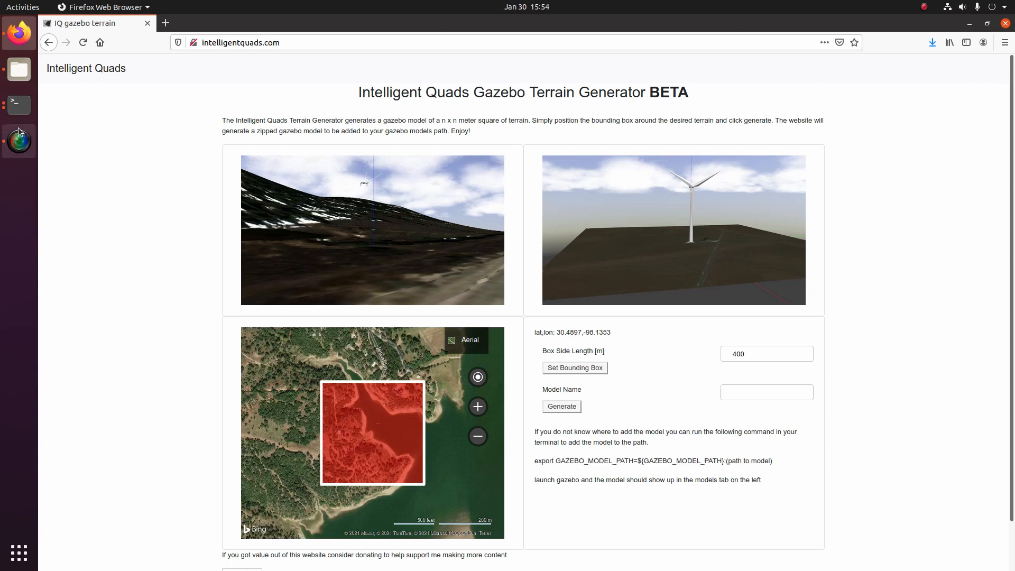
mouse_move(14, 104)
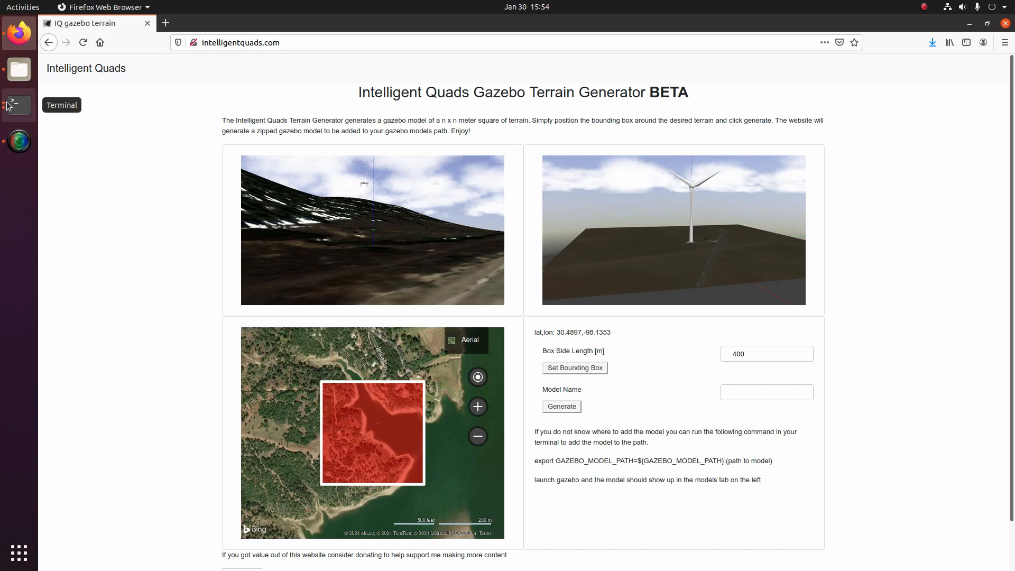
left_click(14, 104)
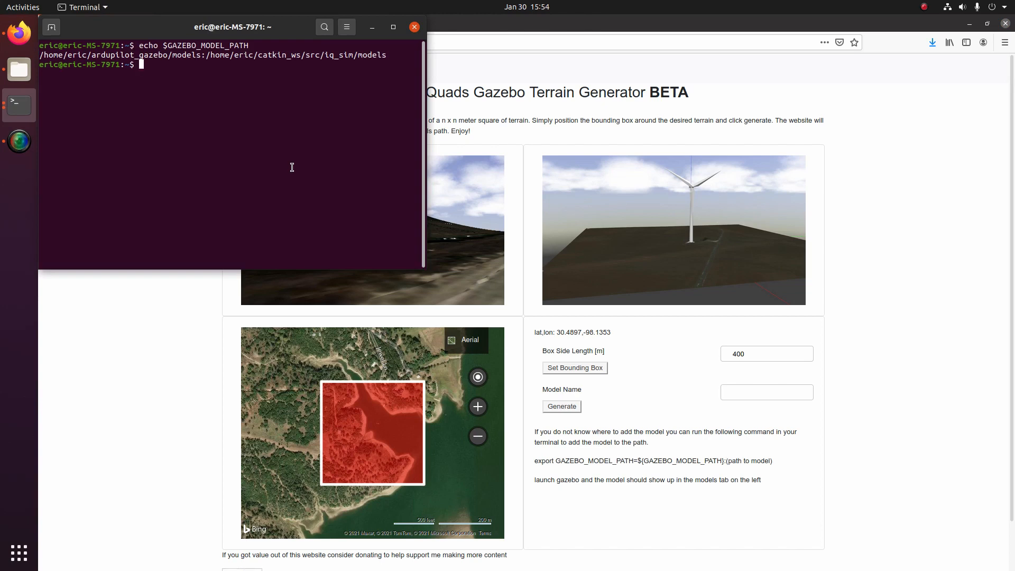
- Launch gazebo from the terminal so an empty world opens
type("gazebo")
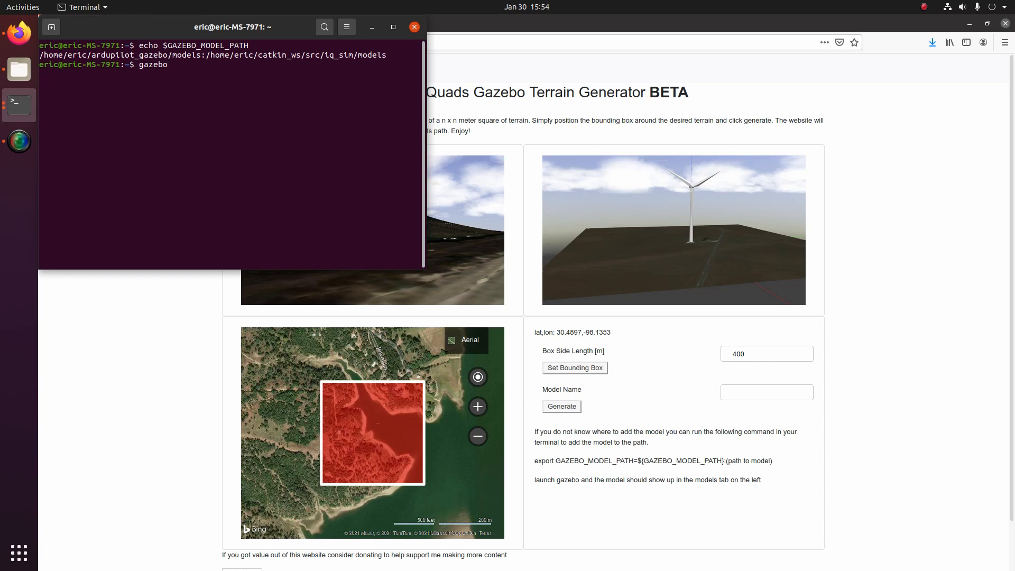
key("Return")
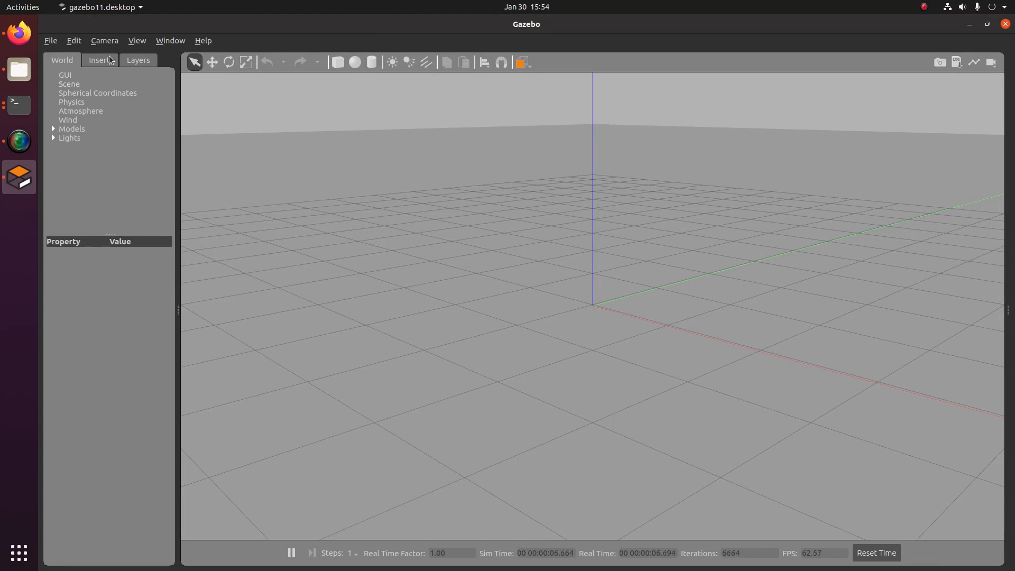
- Show Gazebo's Insert model list, which now includes lake_travis
left_click(99, 59)
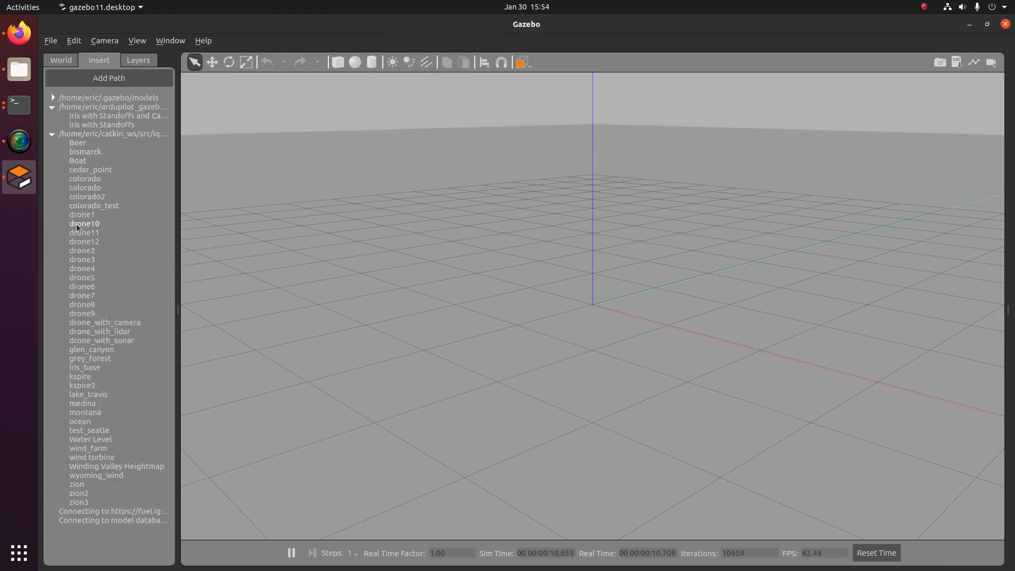
mouse_move(135, 436)
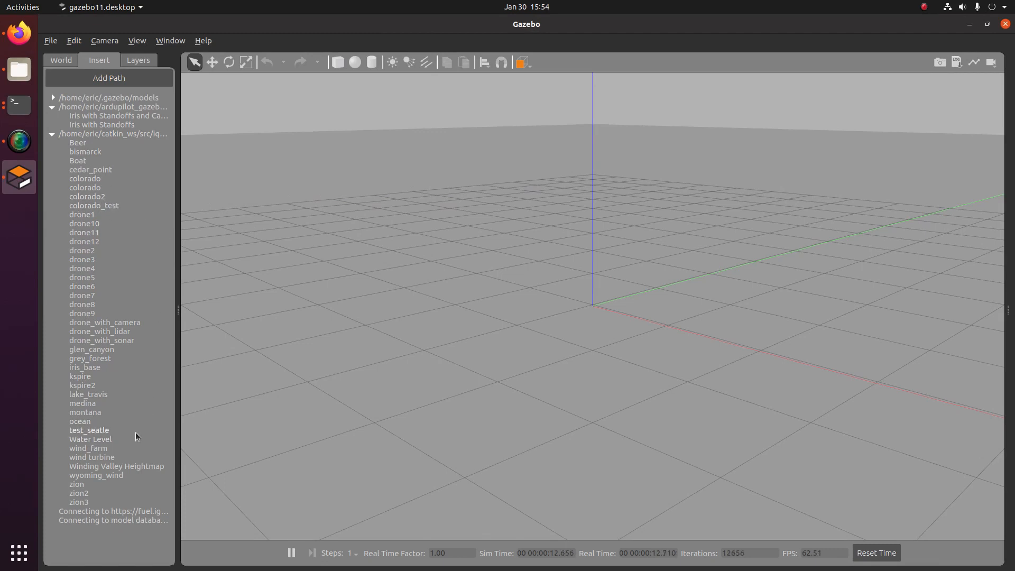
mouse_move(549, 297)
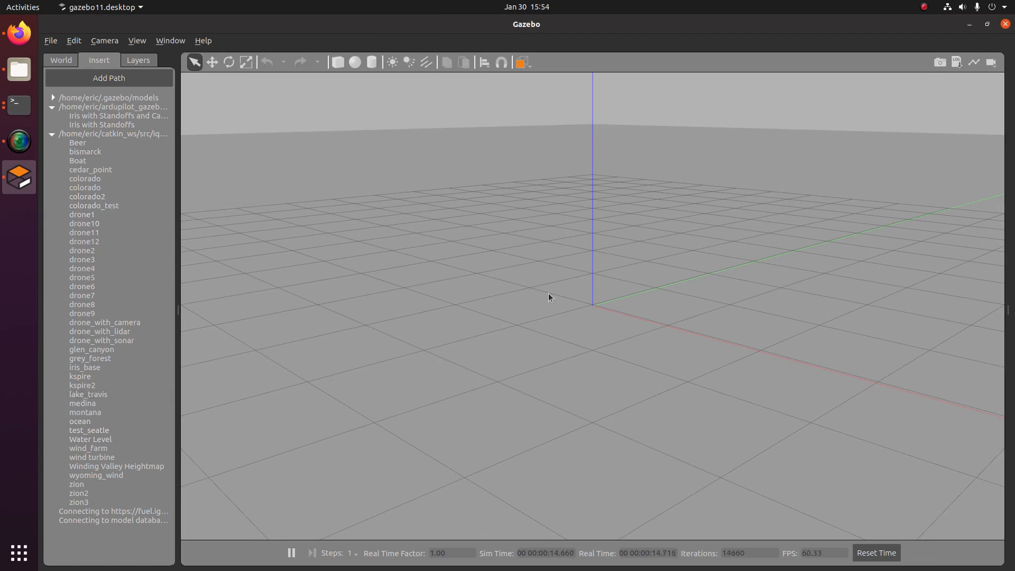
mouse_move(570, 315)
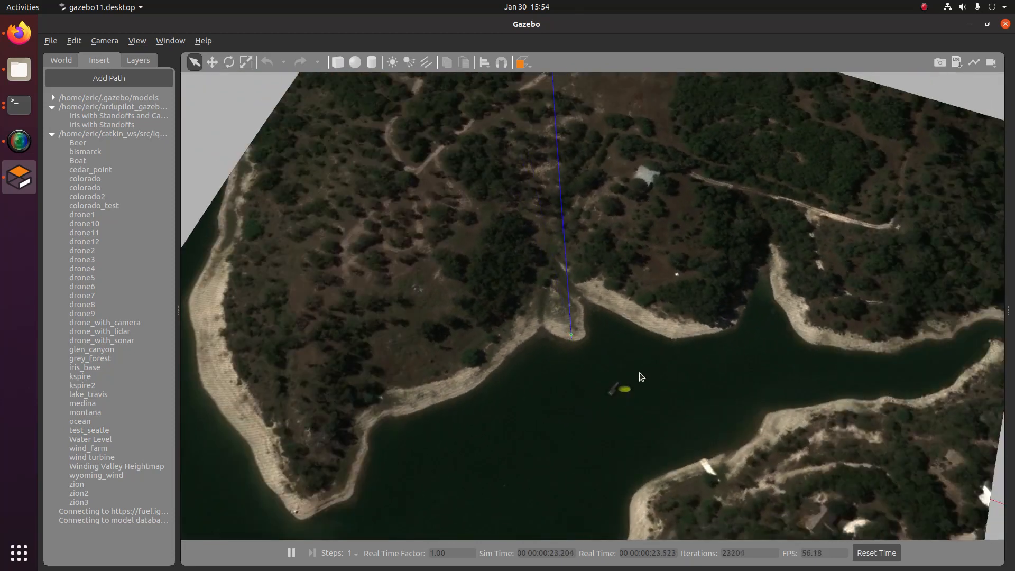
mouse_move(609, 403)
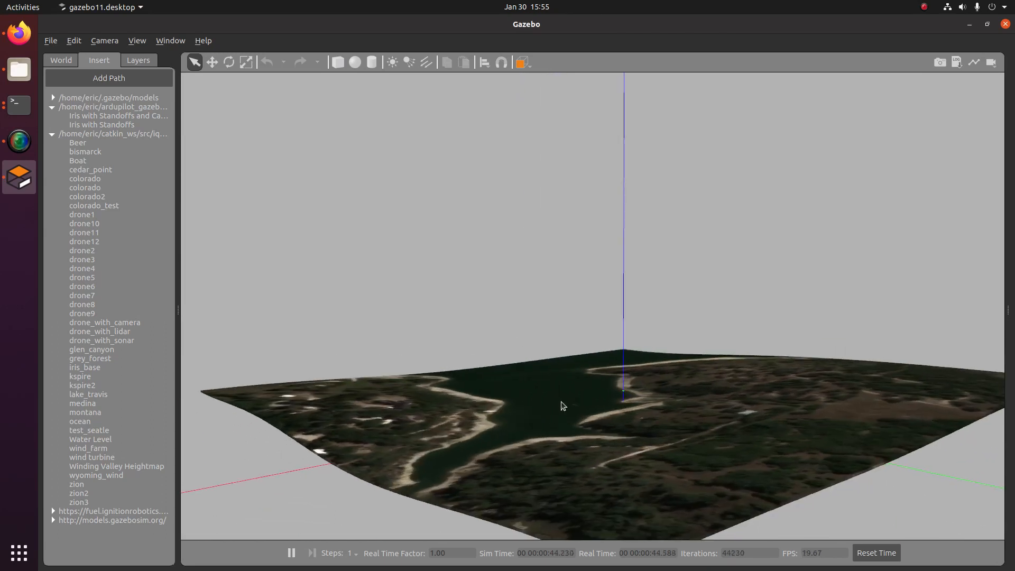
mouse_move(550, 377)
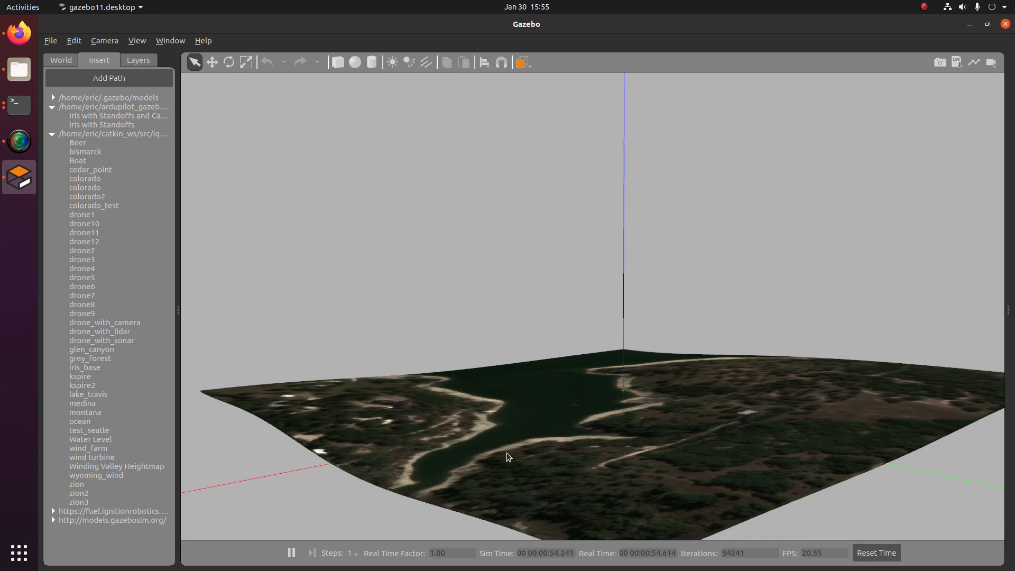
mouse_move(529, 432)
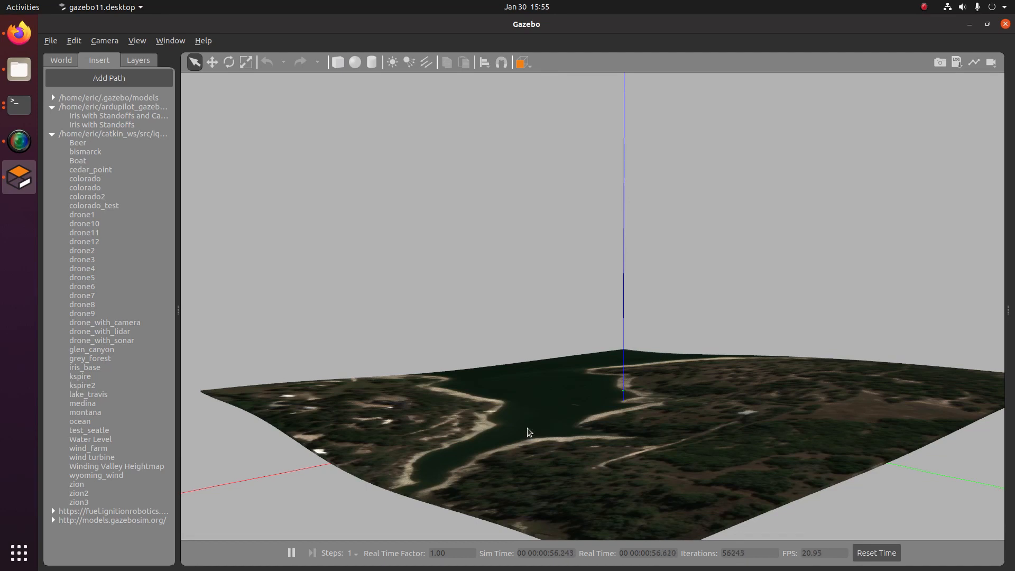
mouse_move(522, 426)
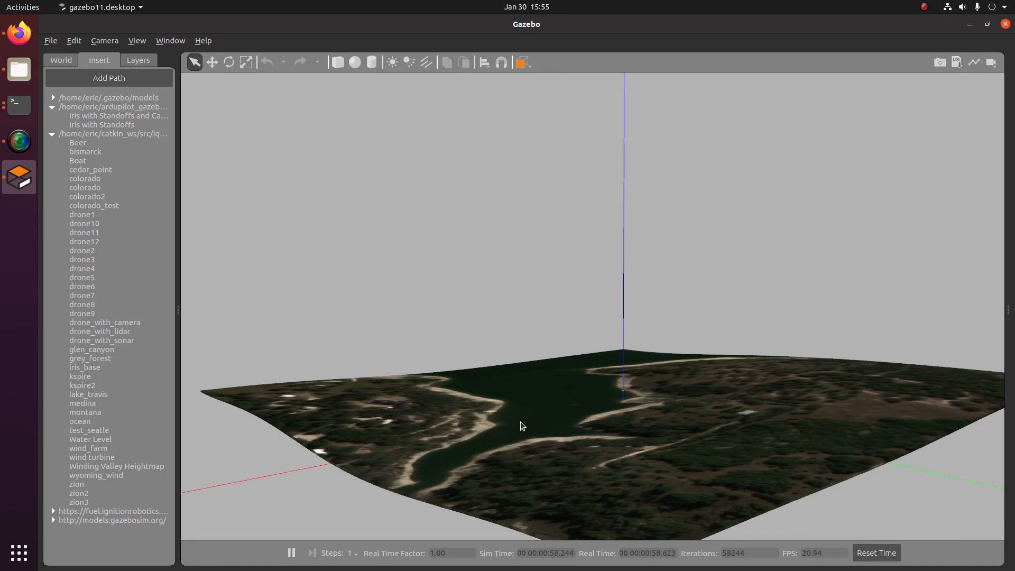